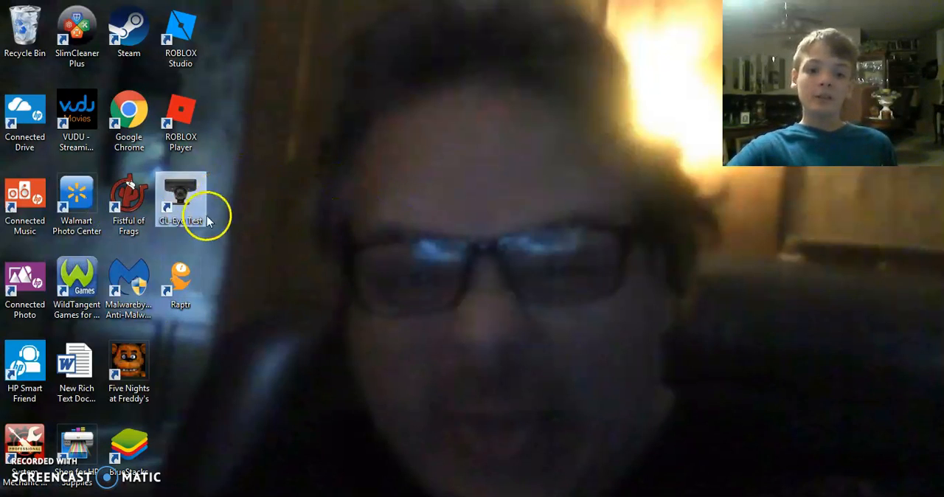
mouse_move(298, 259)
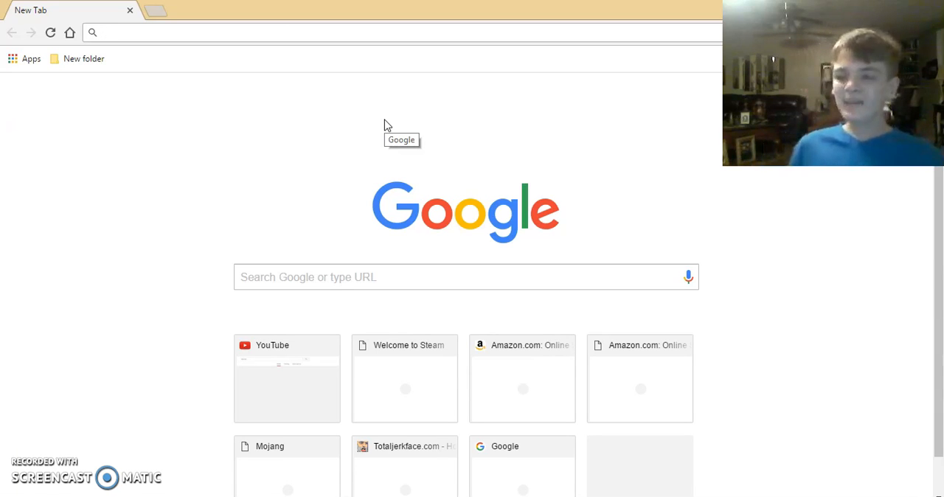
Navigate Chrome to the archive.org download URL for CL-Eye Driver 5.3.0.0341
click(295, 32)
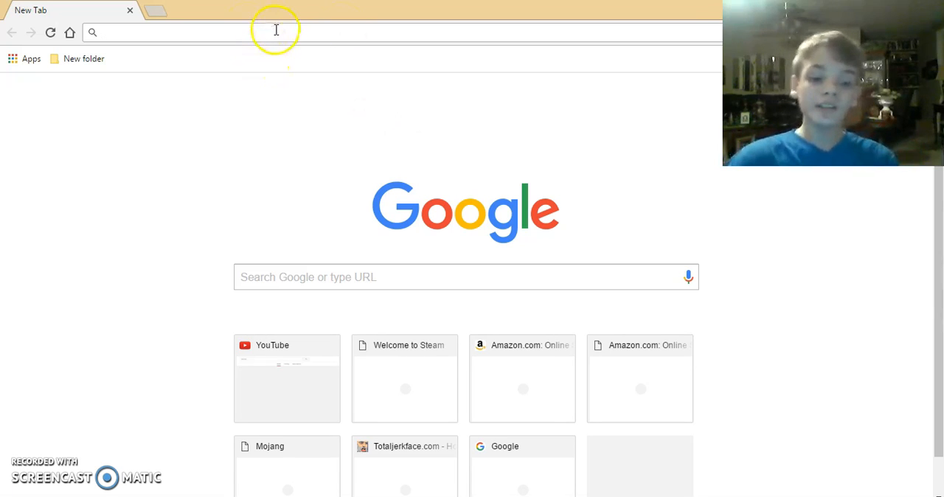
mouse_move(277, 75)
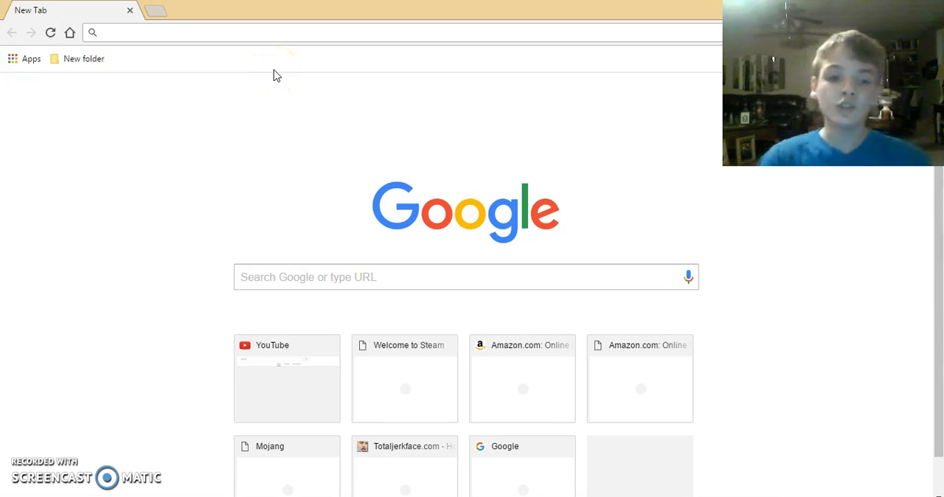
text(https://archive.org/download/CLEyeDriver5.3.0.0341Emuline/CL-Eye-Driver-5.3.0.0341-Emuline.exe)
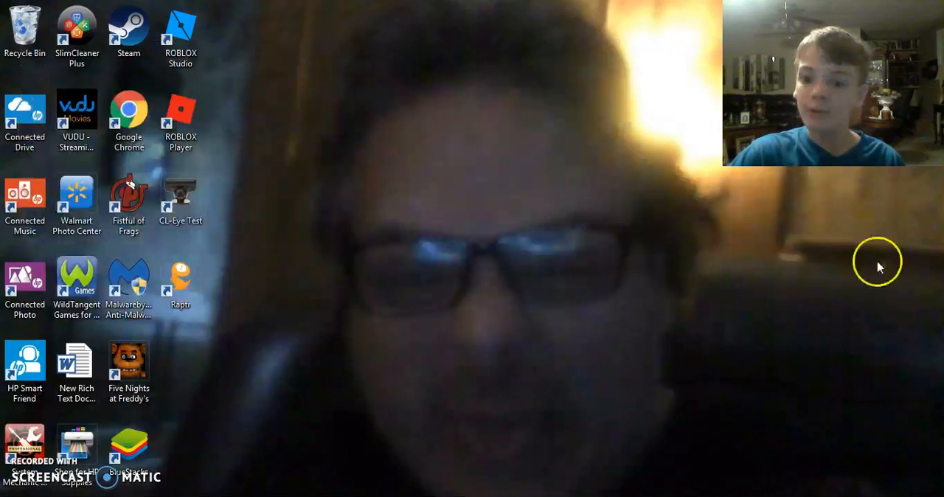
mouse_move(224, 206)
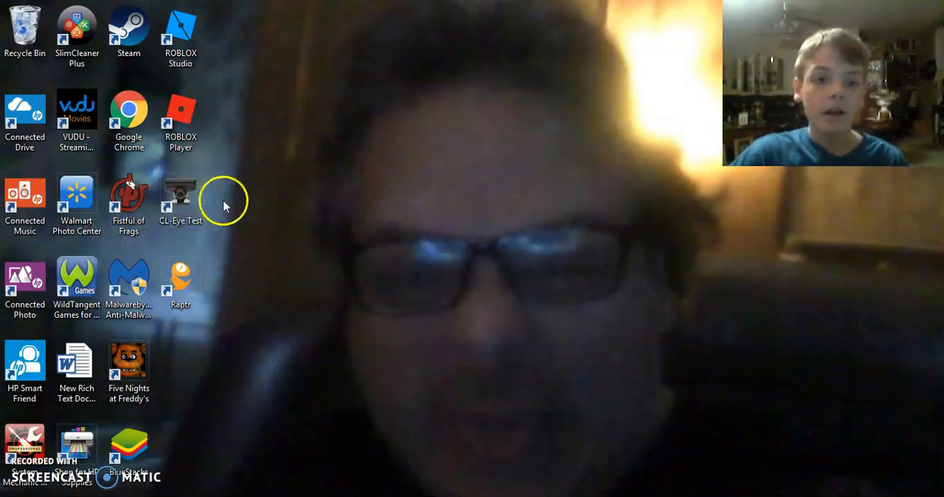
Launch CL-Eye Test from its desktop shortcut to show the live webcam preview
double_click(180, 190)
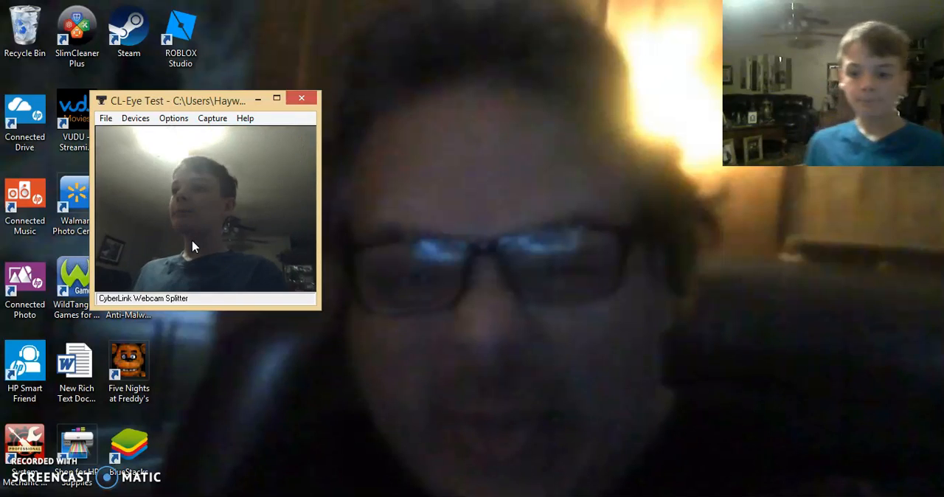
mouse_move(612, 13)
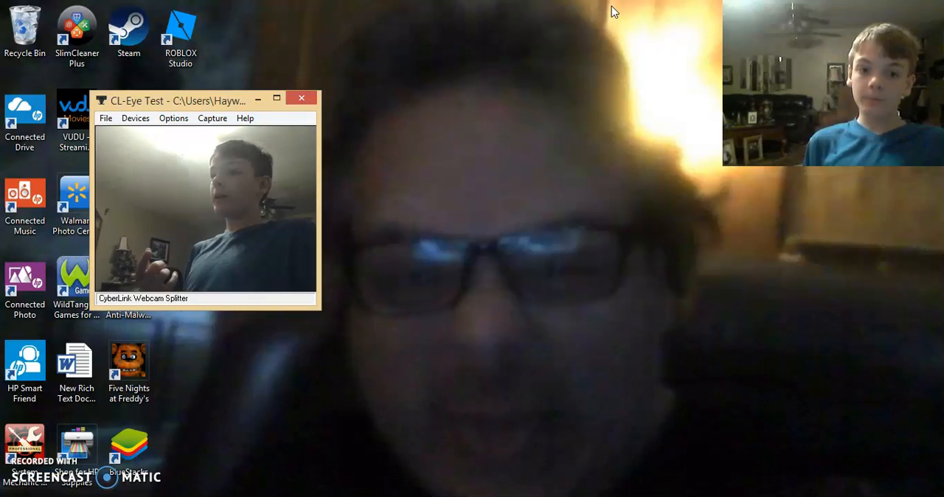
mouse_move(404, 56)
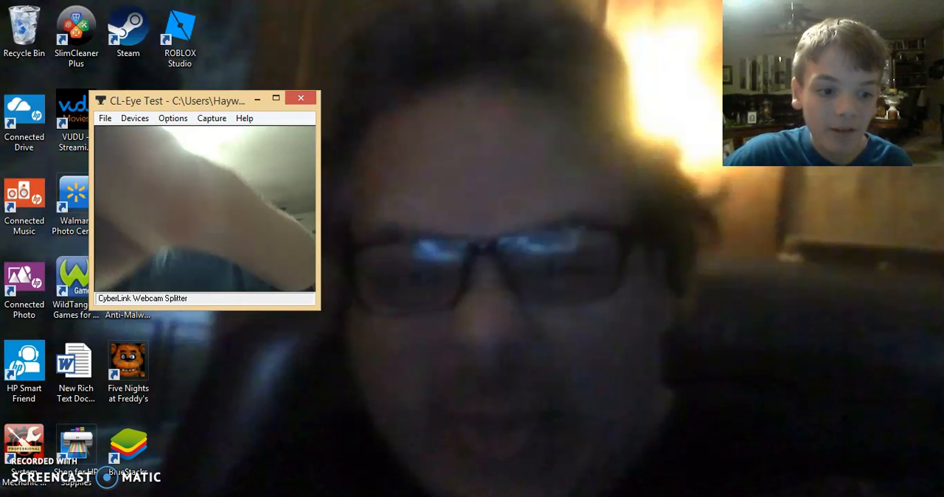
mouse_move(6, 469)
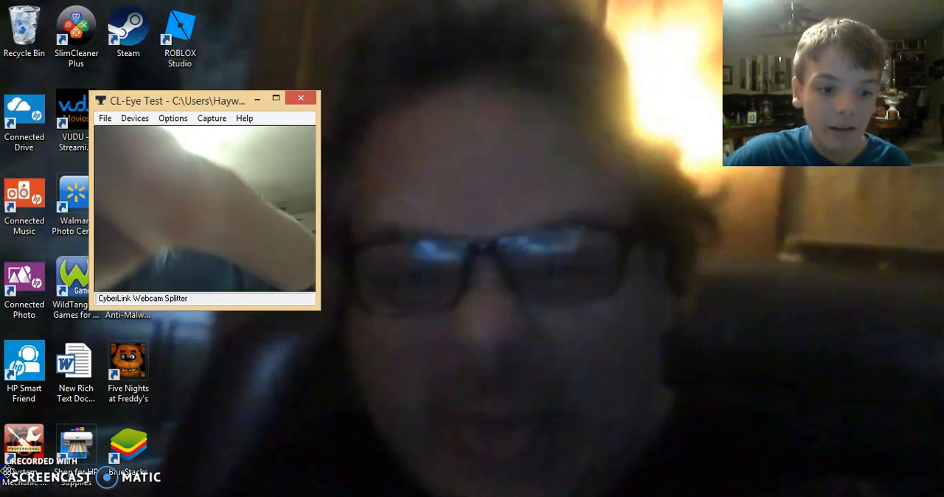